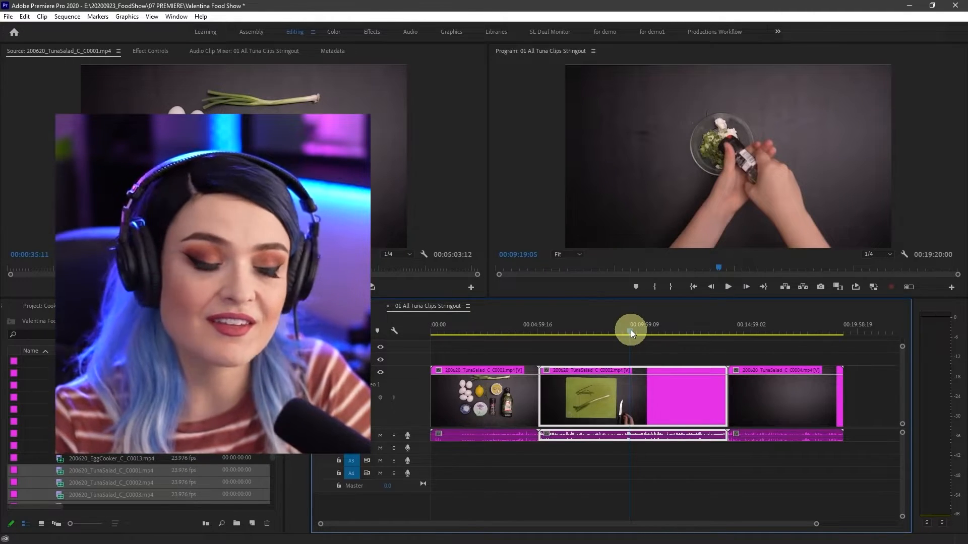
Enlarge the audio track so the three tuna salad clips show their waveforms
{"action": "left_click", "coordinate": [667, 419]}
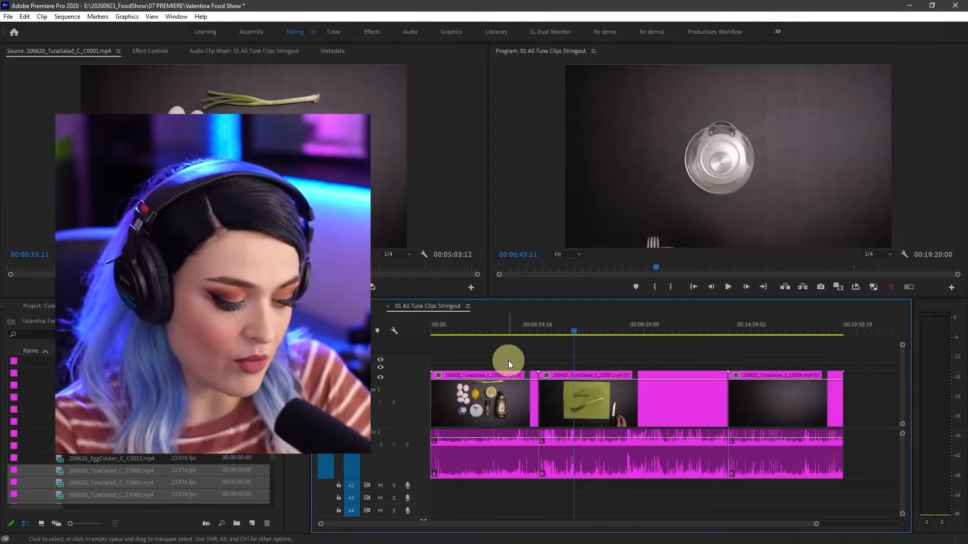
Select all clips in the stringout and unlink their video from the audio
{"action": "key", "text": "cmd+a"}
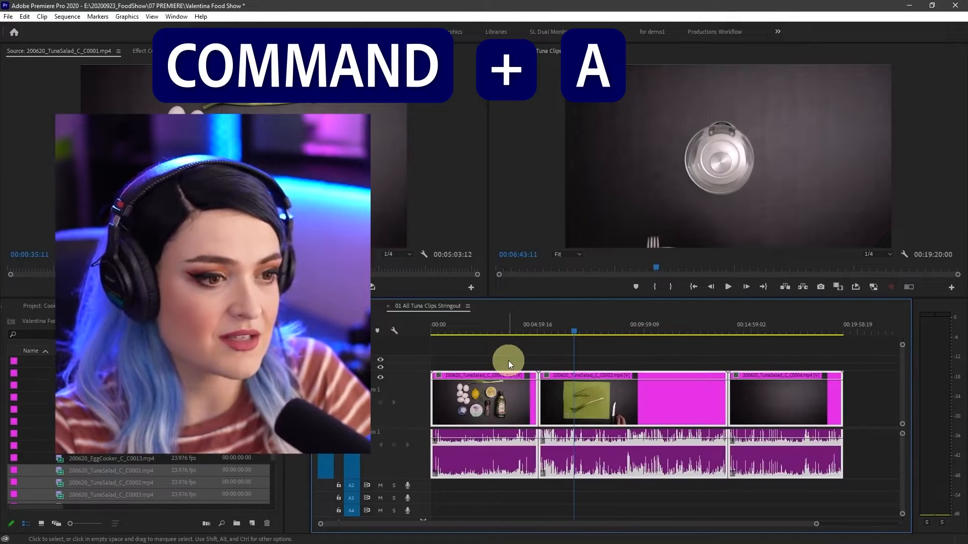
{"action": "right_click", "coordinate": [487, 398]}
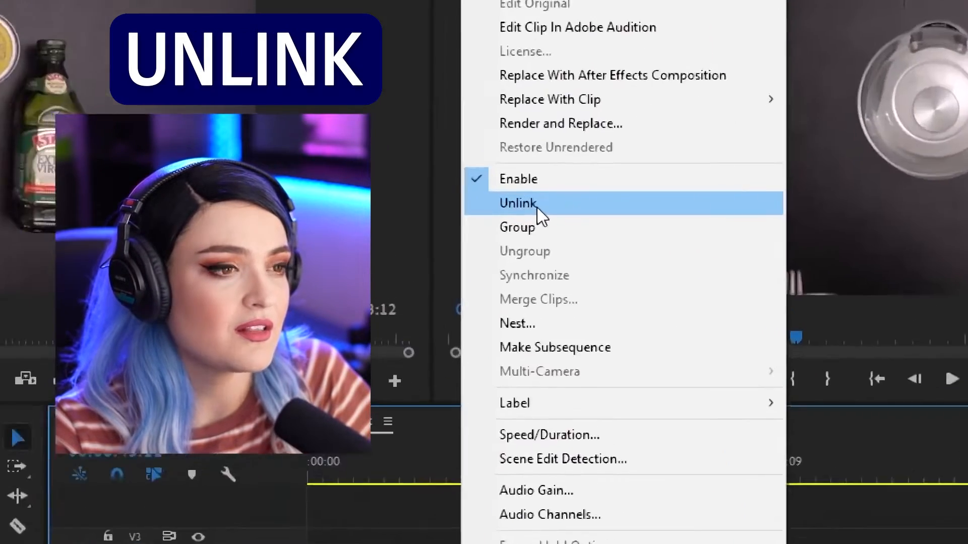
{"action": "left_click", "coordinate": [518, 204]}
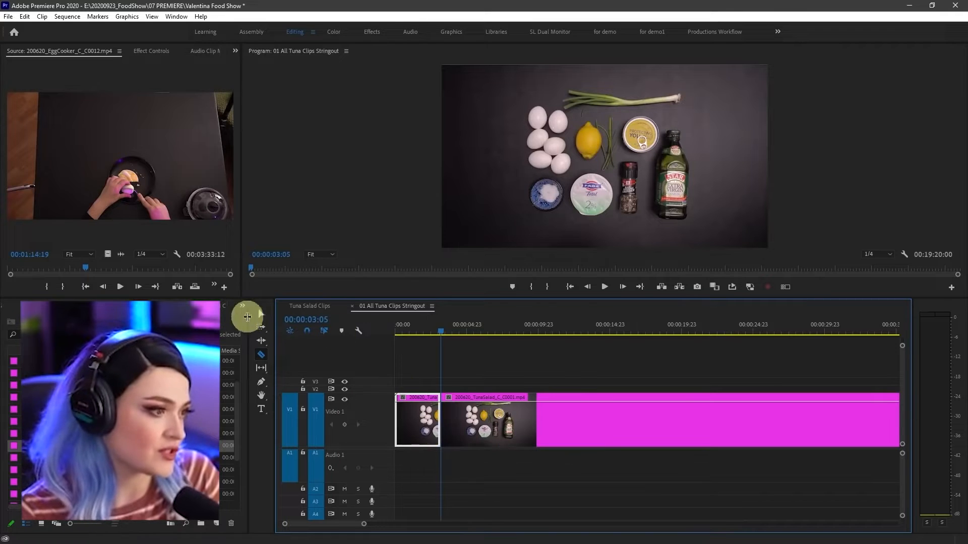
Ripple delete the short clip before TunaSalad_C_C0001 so it starts the timeline
{"action": "key", "text": "Delete"}
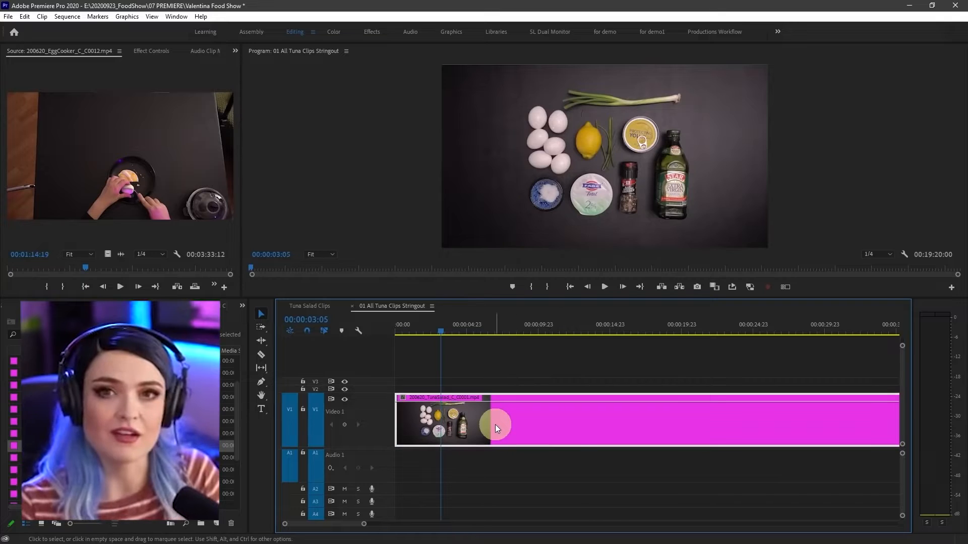
{"action": "mouse_move", "coordinate": [496, 428]}
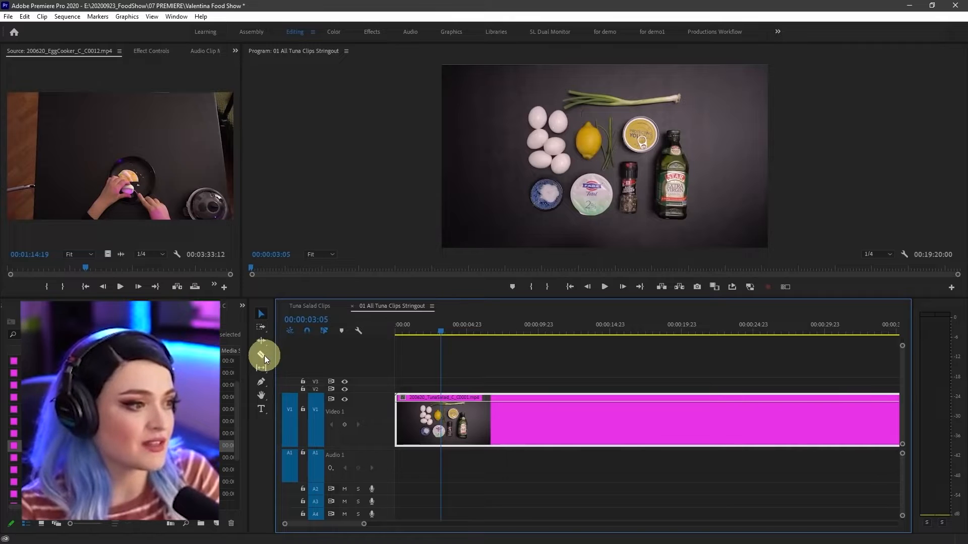
Razor-cut the opening C0001 clip at about three seconds, leaving a 3:06 first piece
{"action": "left_click", "coordinate": [260, 355]}
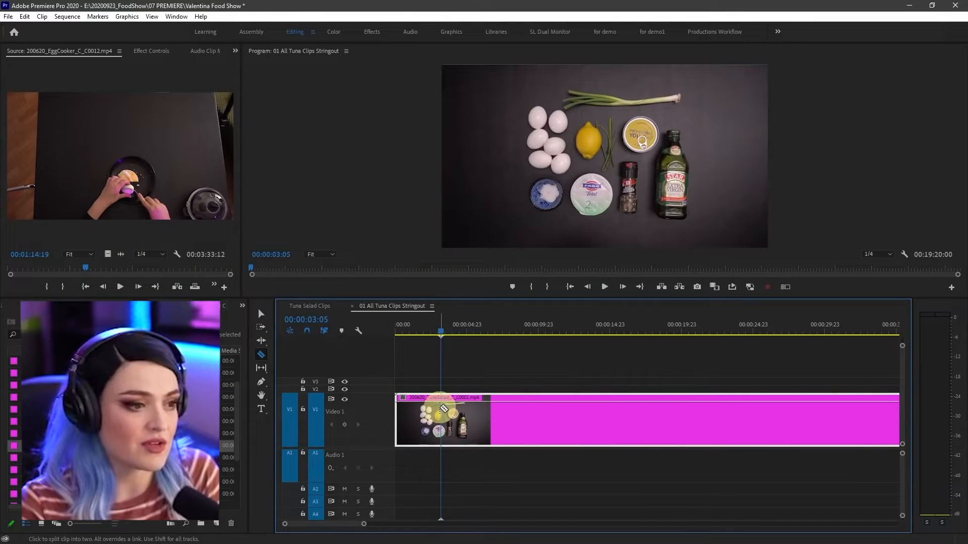
{"action": "key", "text": "v"}
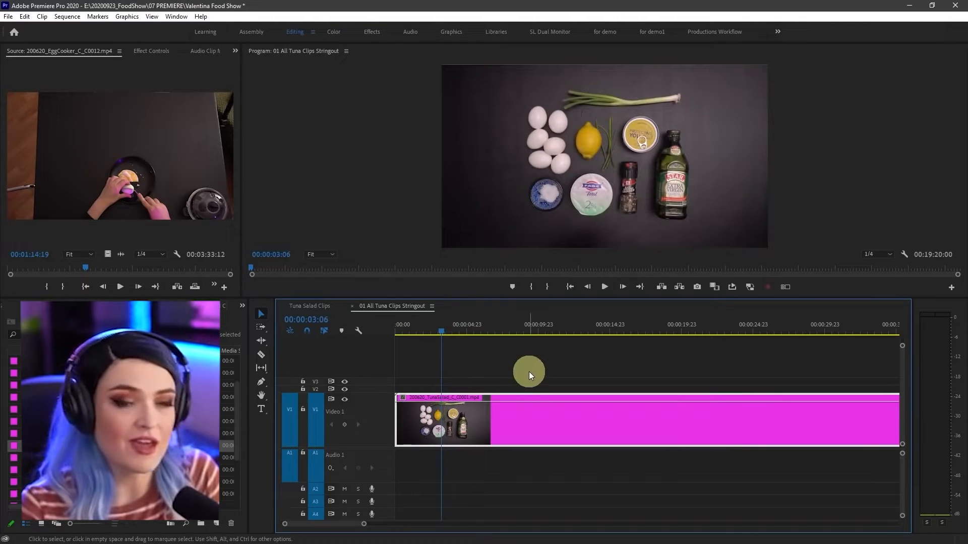
{"action": "key", "text": "cmd+k"}
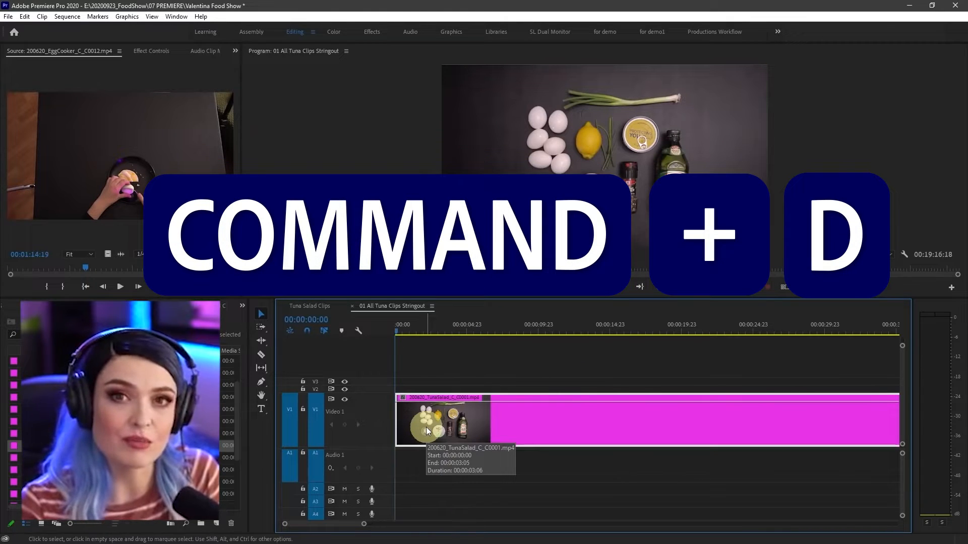
Add an edit at the playhead and ripple delete the unwanted middle C0001 piece
{"action": "key", "text": "cmd+d"}
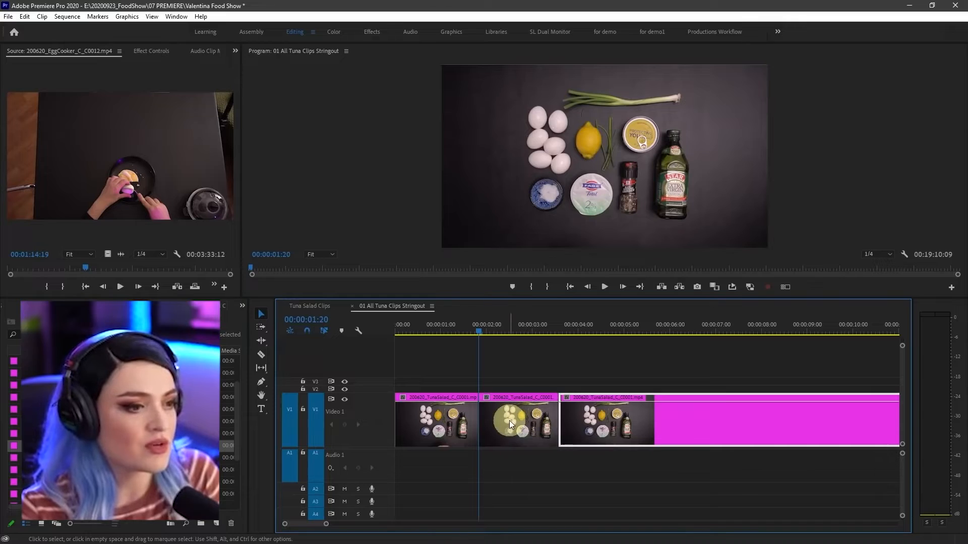
{"action": "right_click", "coordinate": [512, 424]}
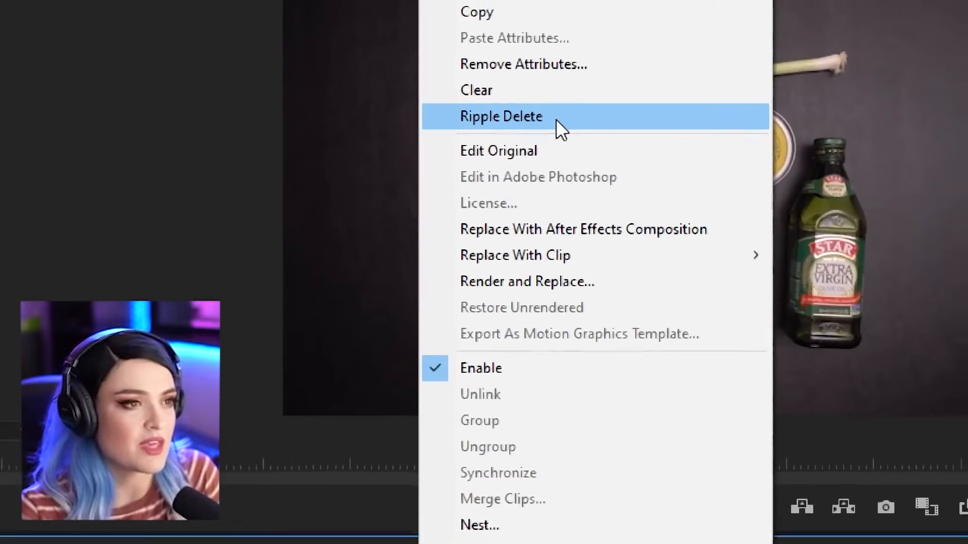
{"action": "left_click", "coordinate": [501, 117]}
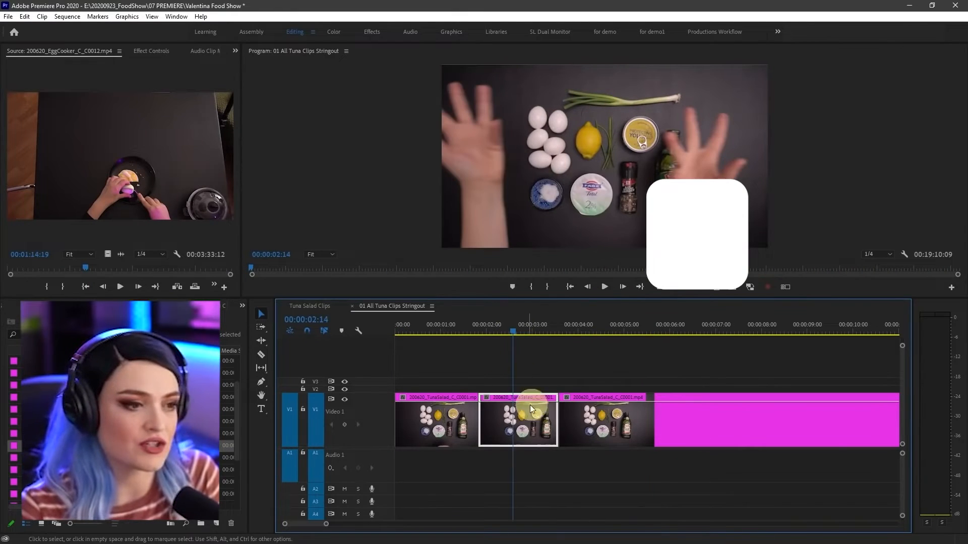
Search the Keyboard Shortcuts editor for the 'ripple delete' command
{"action": "left_click", "coordinate": [26, 17]}
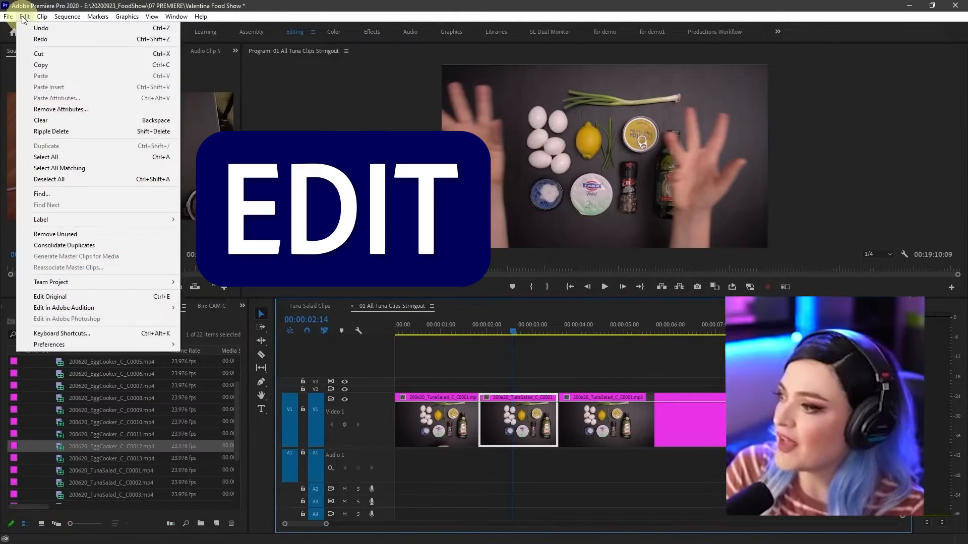
{"action": "left_click", "coordinate": [62, 333]}
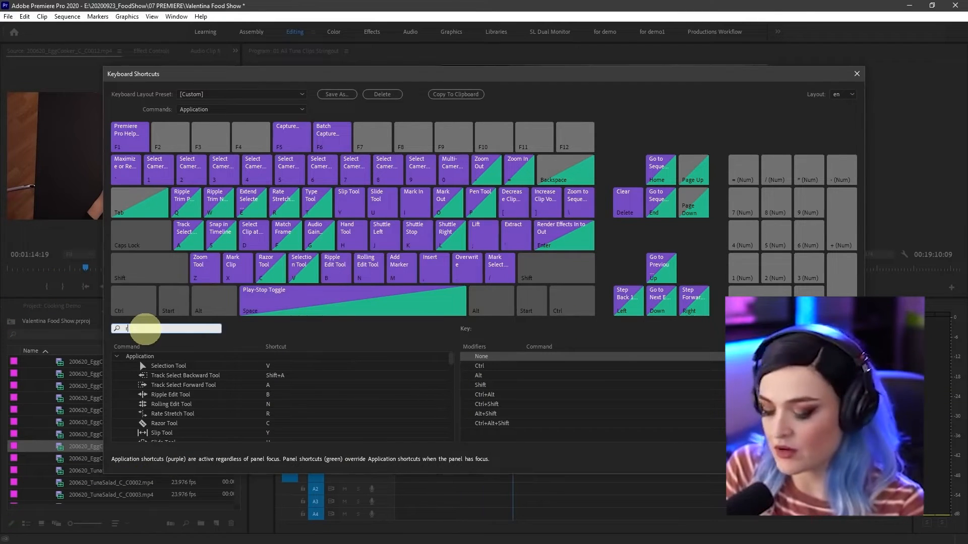
{"action": "type", "text": "ripple delete"}
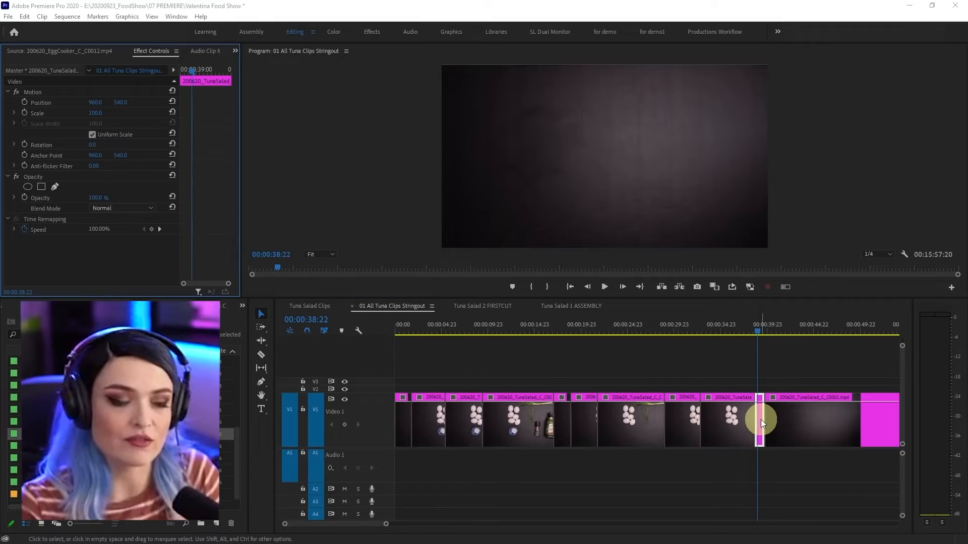
Move the tiny clip fragment near 39 seconds back to close up the cut sequence
{"action": "left_click_drag", "start_coordinate": [760, 422], "coordinate": [398, 407]}
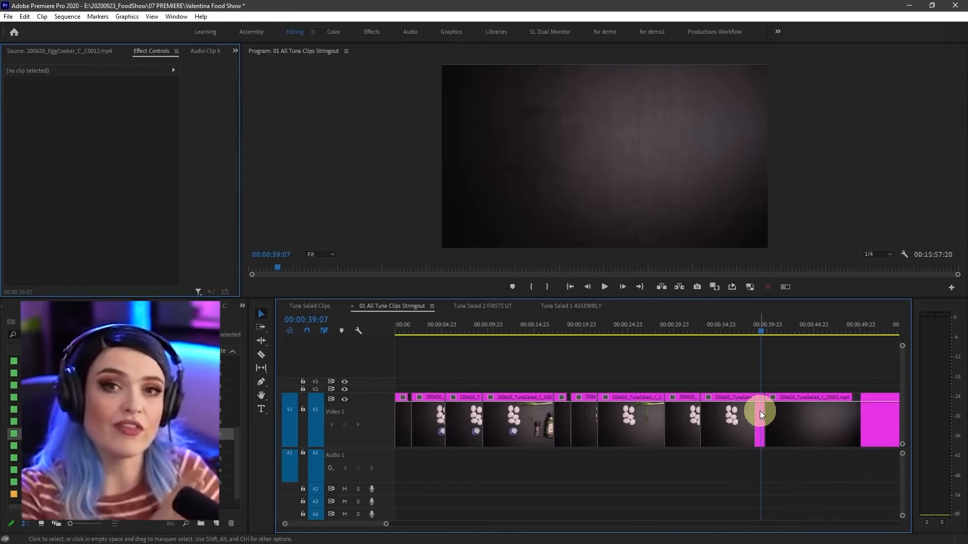
{"action": "left_click", "coordinate": [759, 423]}
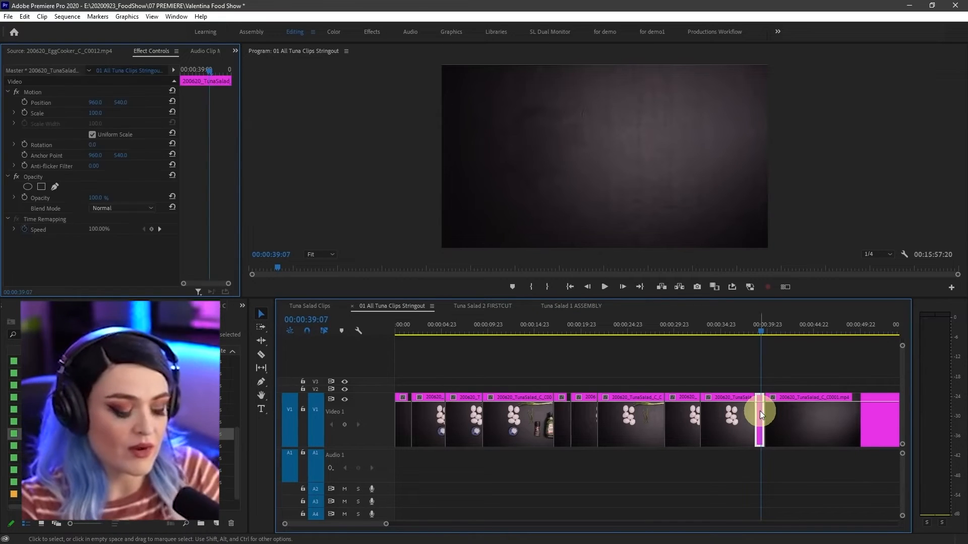
{"action": "left_click_drag", "start_coordinate": [759, 422], "coordinate": [400, 422]}
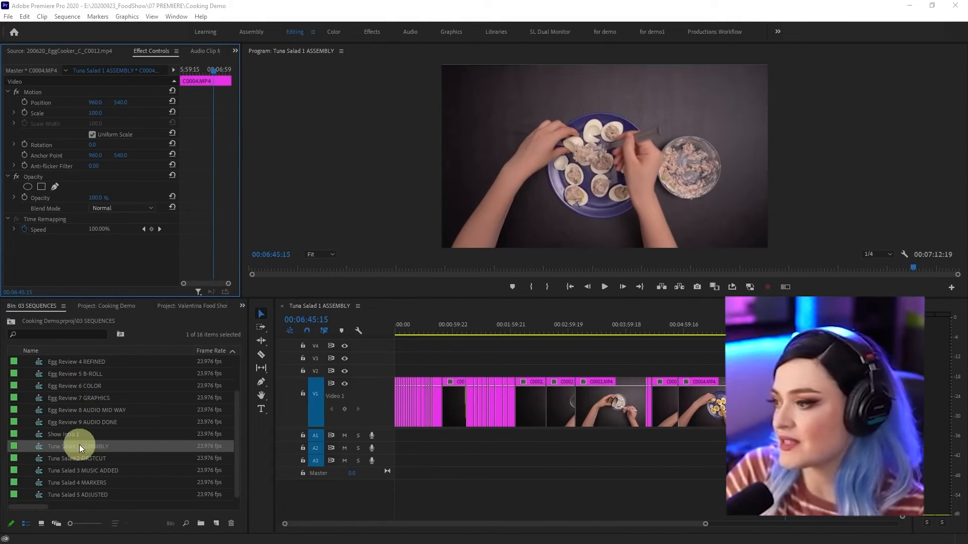
Duplicate the Tuna Salad 1 ASSEMBLY sequence in the 03 SEQUENCES bin
{"action": "right_click", "coordinate": [82, 446]}
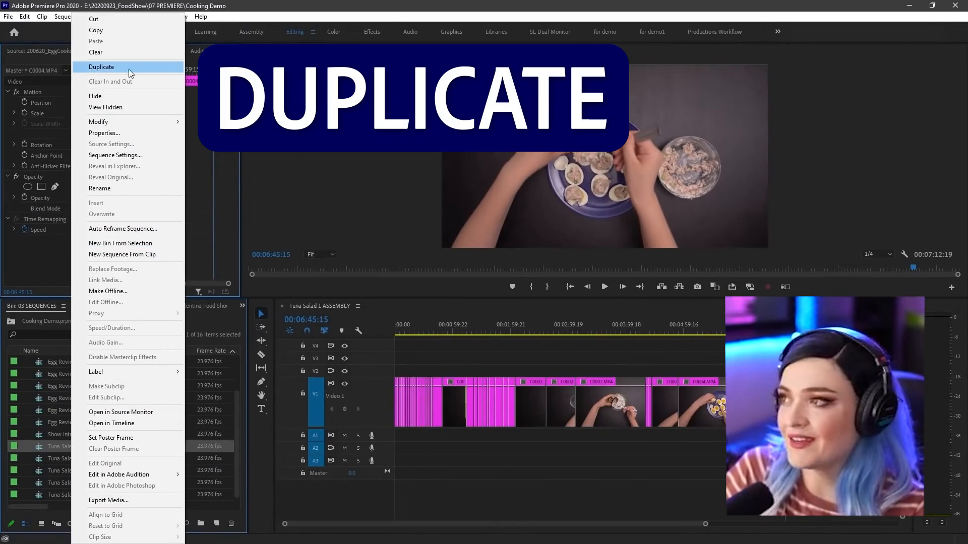
{"action": "left_click", "coordinate": [101, 67]}
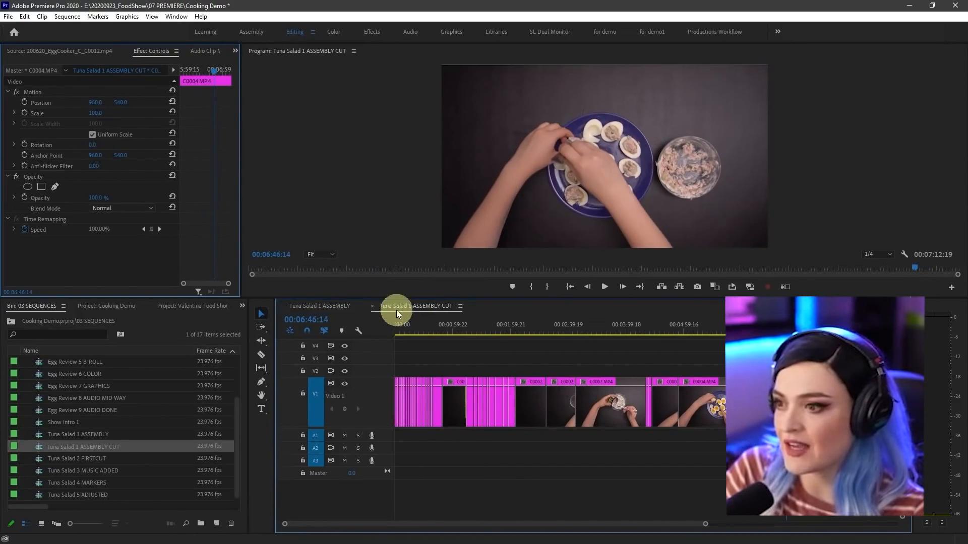
Switch the timeline back to the original Tuna Salad 1 ASSEMBLY sequence
{"action": "left_click", "coordinate": [319, 307]}
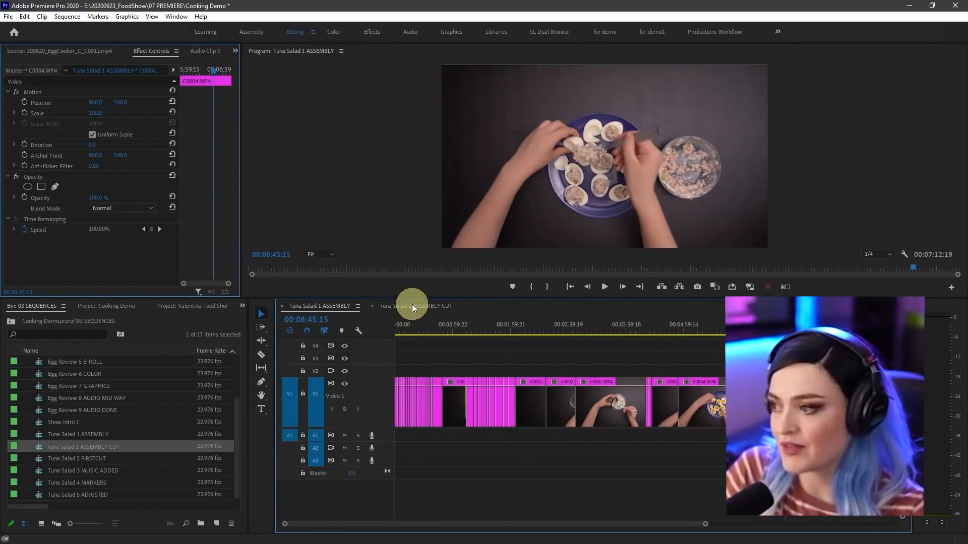